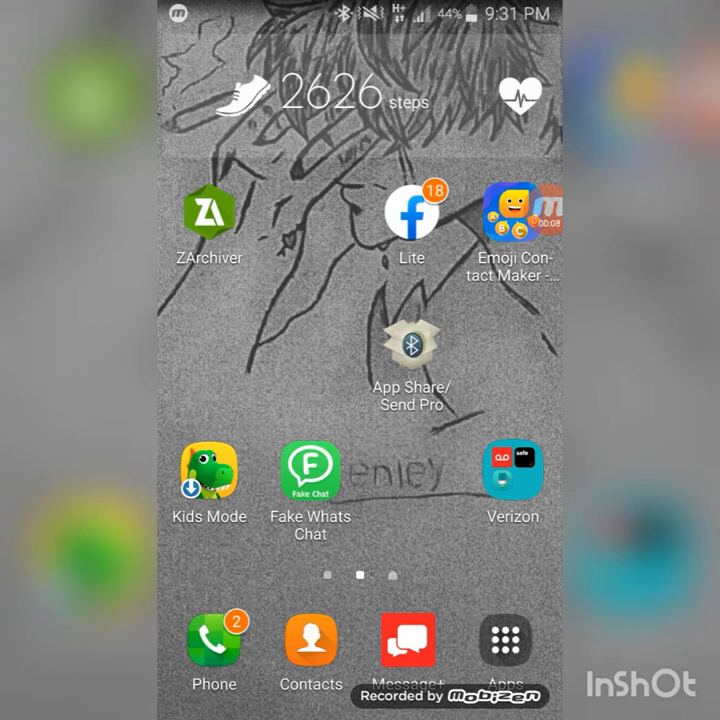
Step: Swipe left across the home screen pages toward the Settings app
scroll("left", 3)
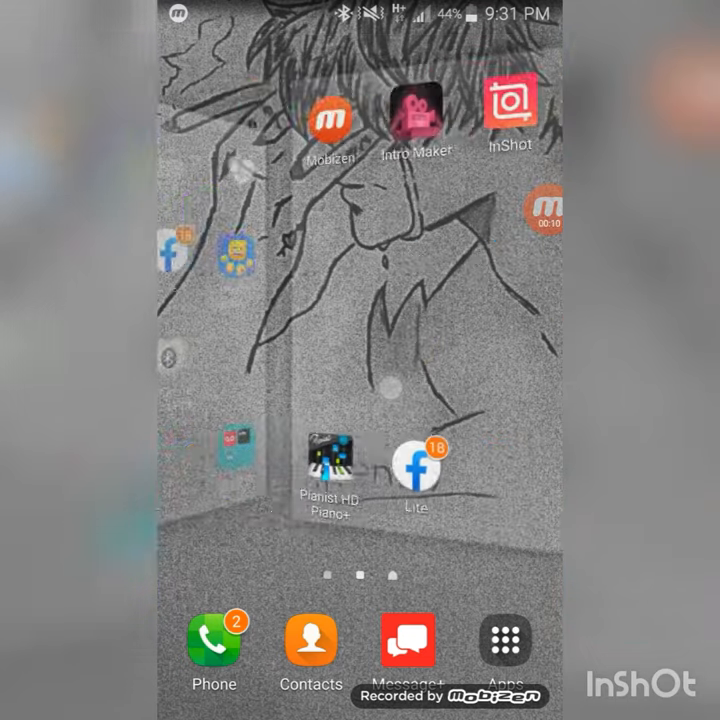
scroll("left", 3)
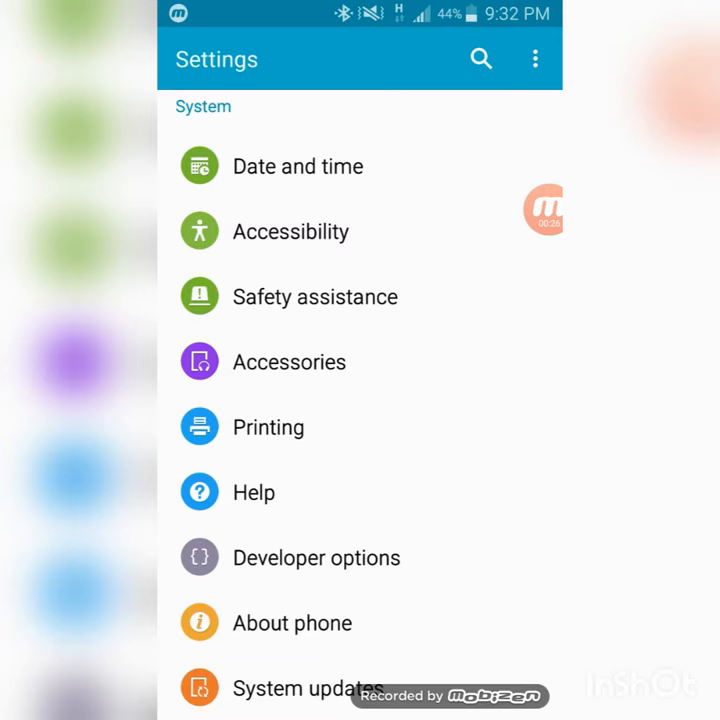
left_click(292, 624)
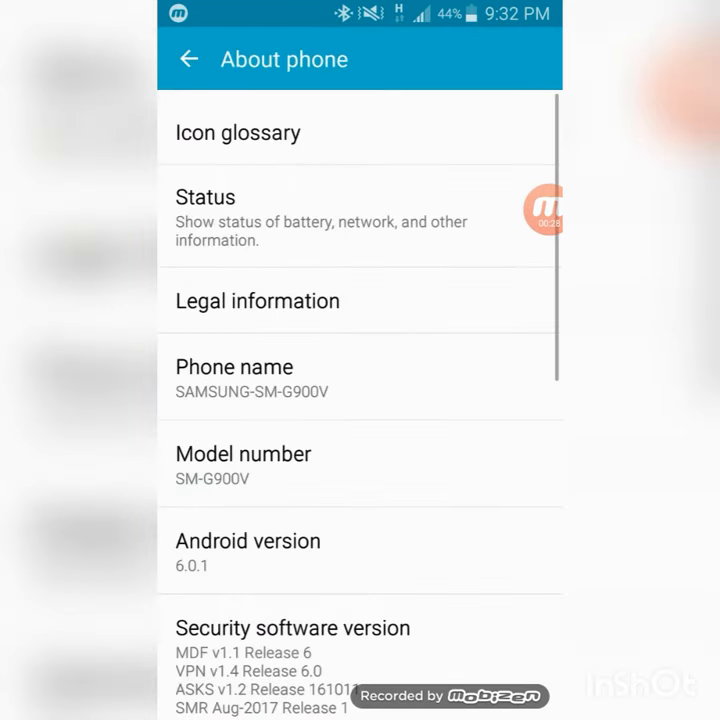
scroll("down", 3)
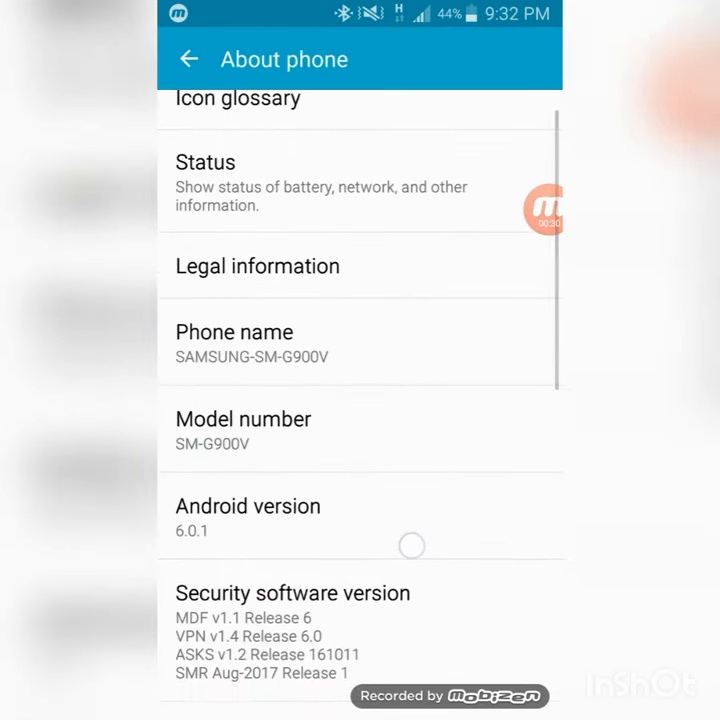
scroll("down", 3)
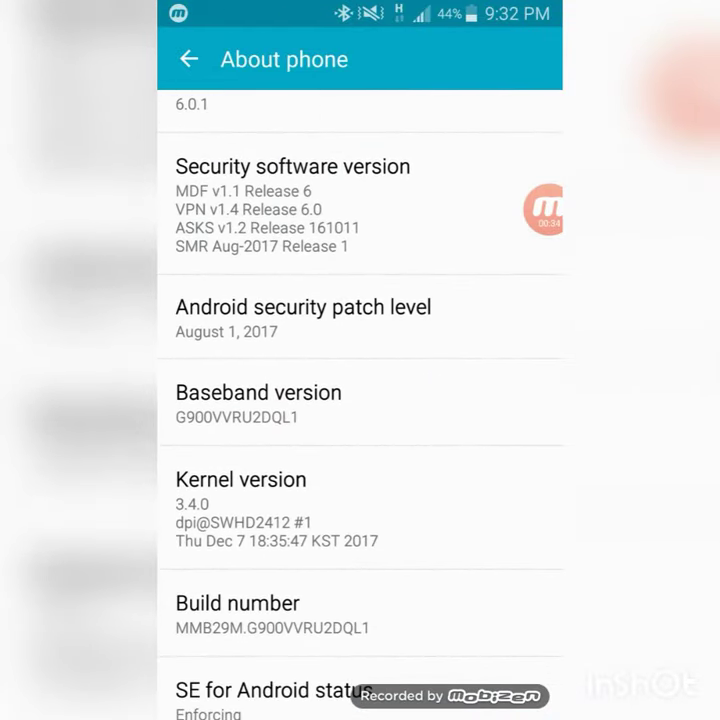
left_click(236, 618)
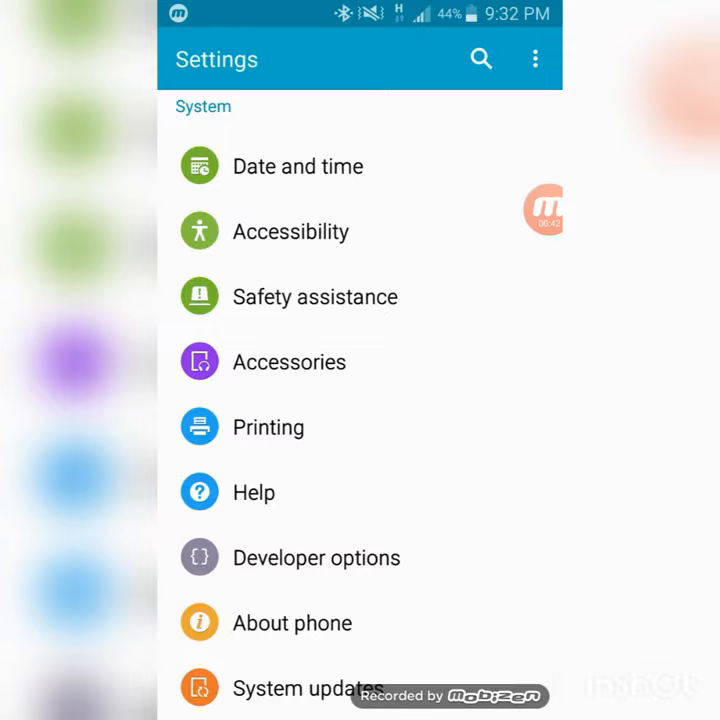
Step: Enable 'Do not keep activities' under the Apps section of Developer options
left_click(316, 558)
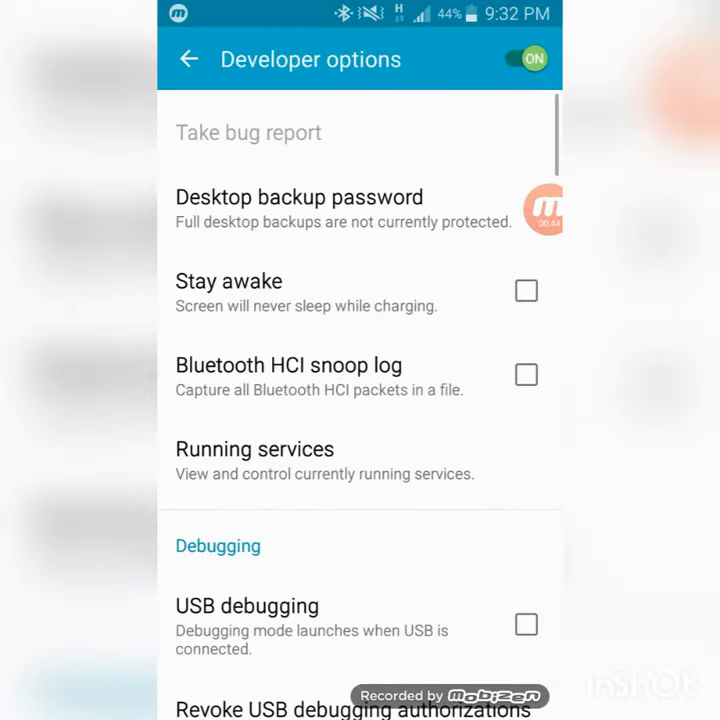
scroll("down", 3)
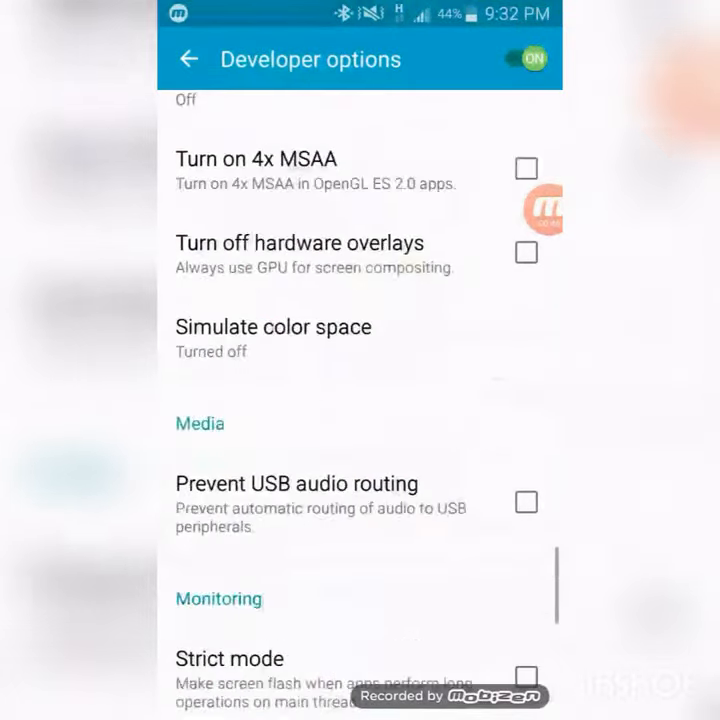
scroll("down", 3)
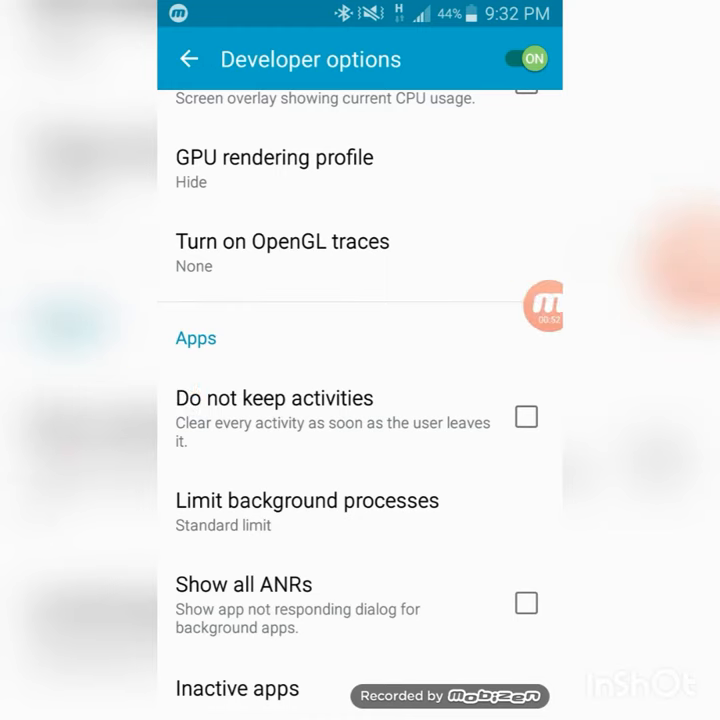
left_click(524, 416)
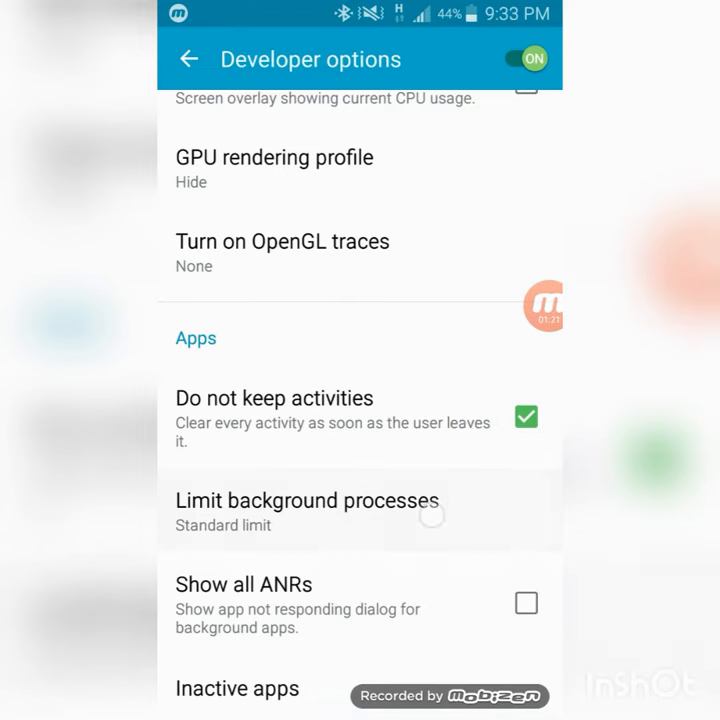
Step: Set Limit background processes to 'No background processes'
left_click(308, 500)
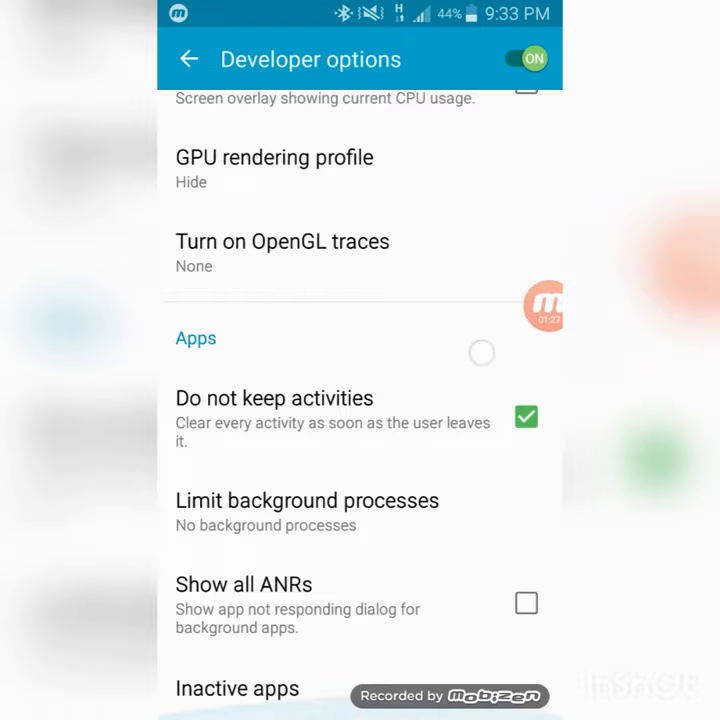
Step: Exit Settings to the home screen and swipe back to the main home page
left_click(198, 60)
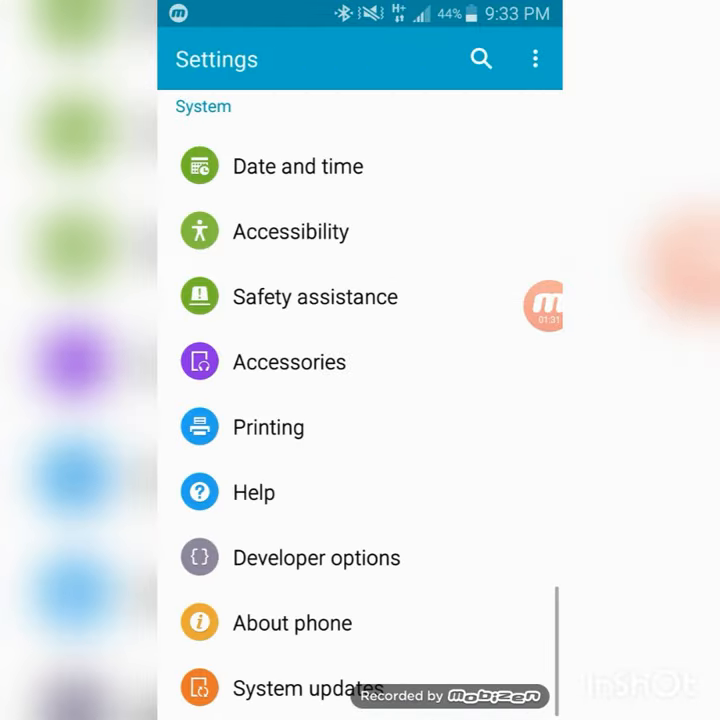
key("HOME")
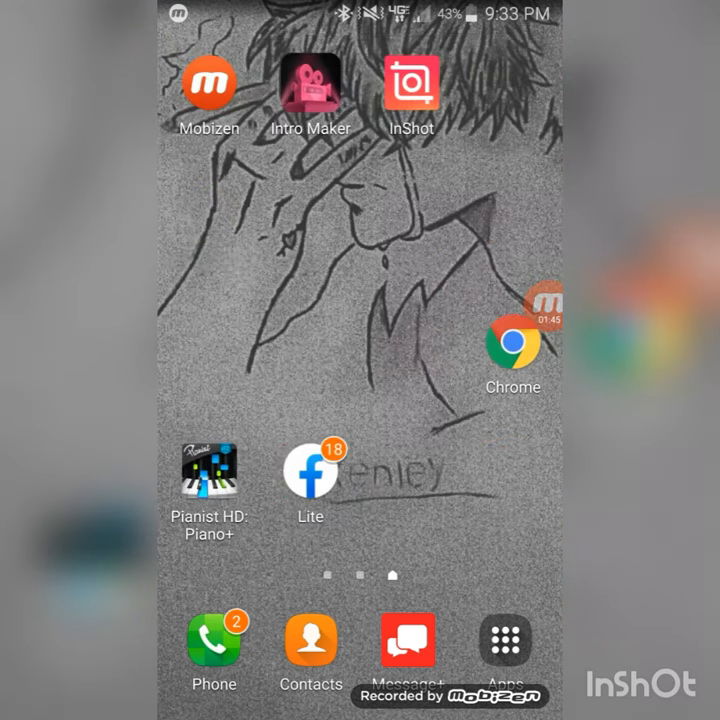
scroll("left", 3)
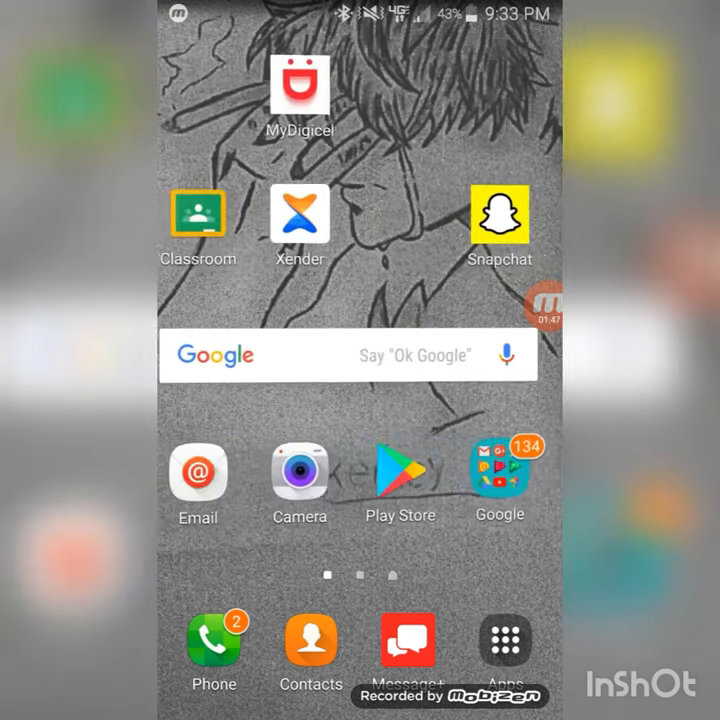
scroll("left", 3)
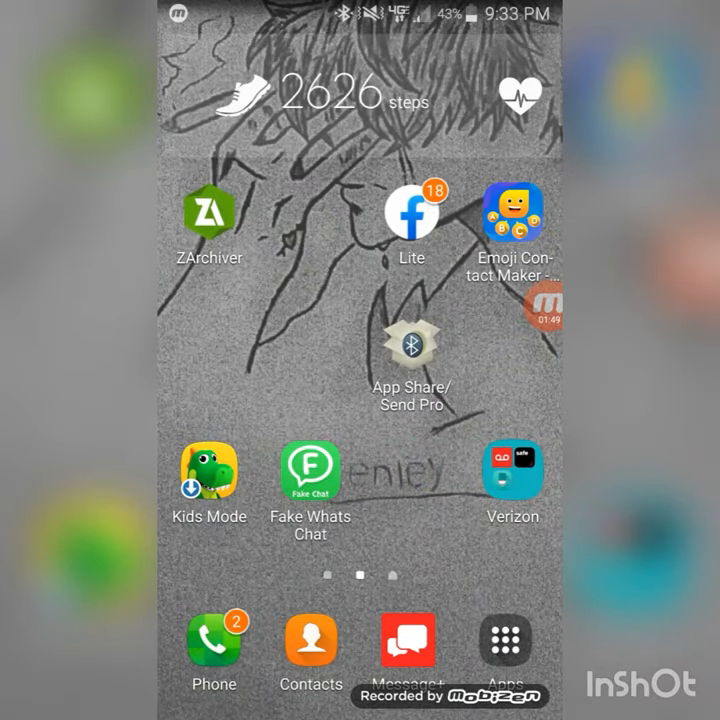